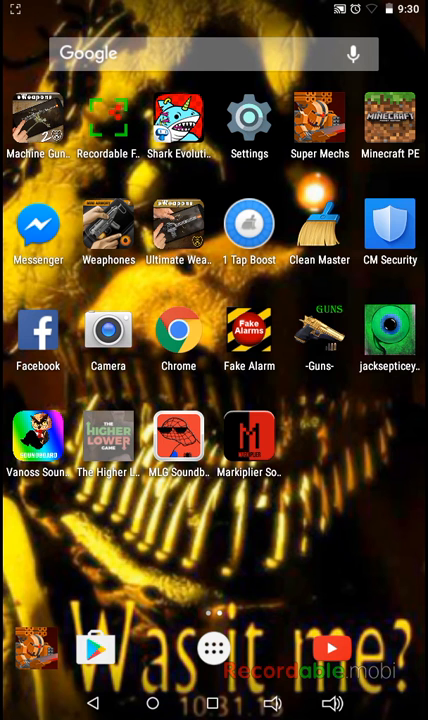
# Step: Launch The Higher Lower Game from its home screen icon
pyautogui.click(108, 433)
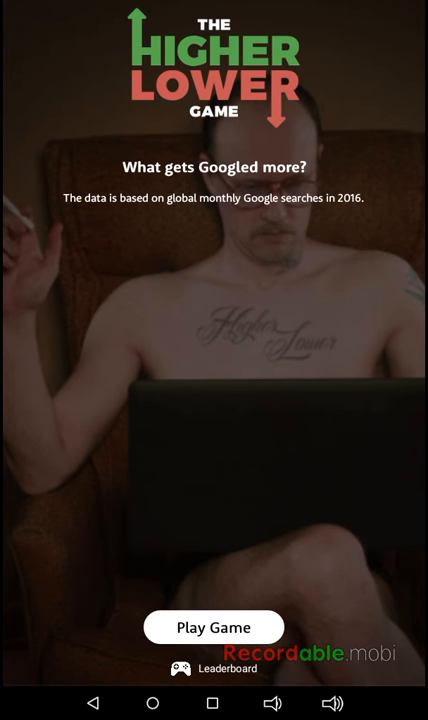
# Step: Start a round and guess Pirates Of The Caribbean and Jennifer Aniston higher, Recipes lower
pyautogui.click(213, 626)
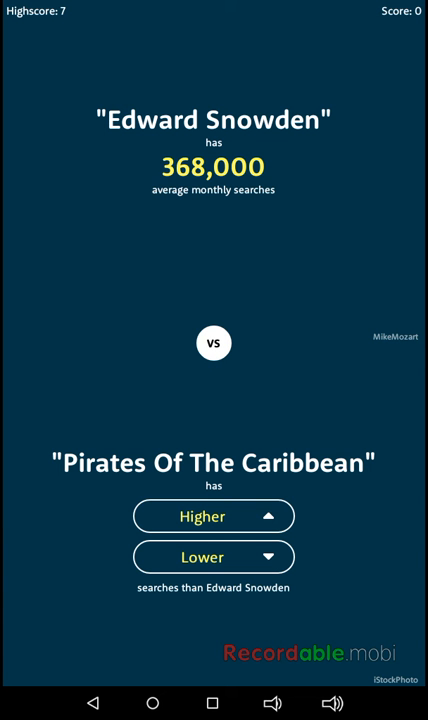
pyautogui.click(213, 516)
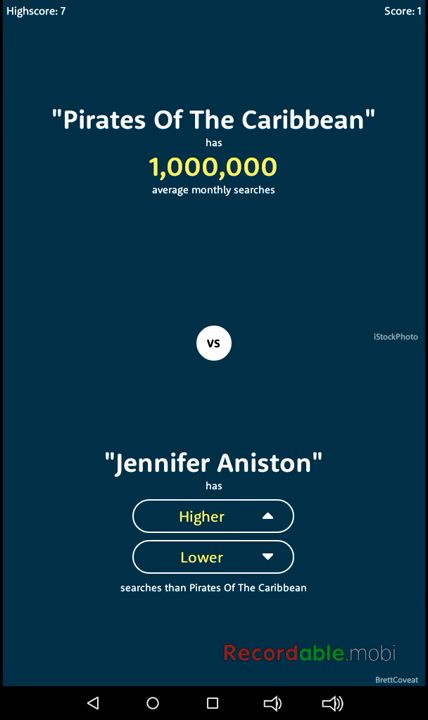
pyautogui.click(213, 516)
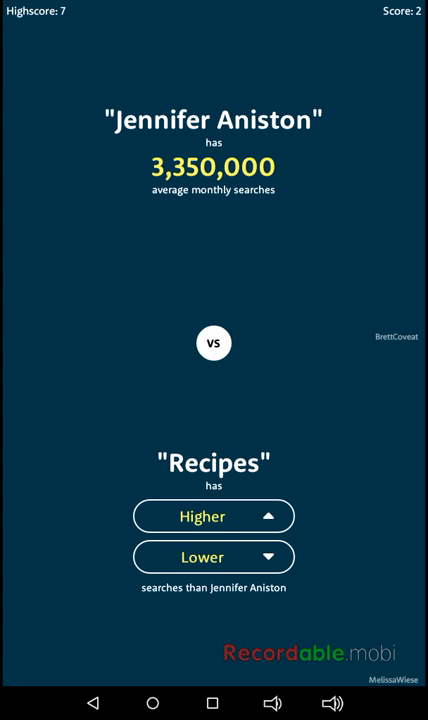
pyautogui.click(212, 557)
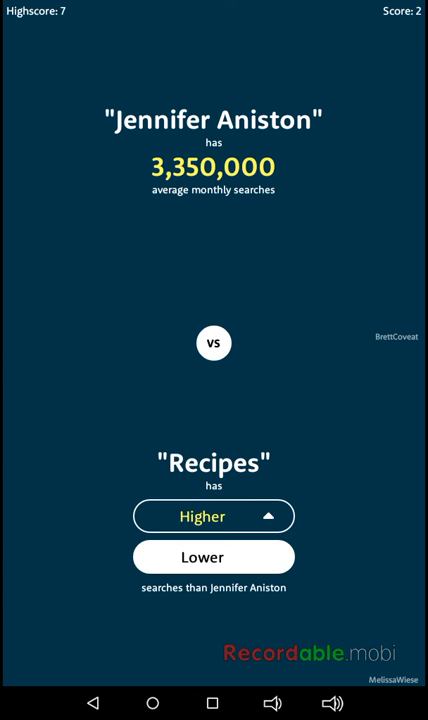
pyautogui.click(213, 516)
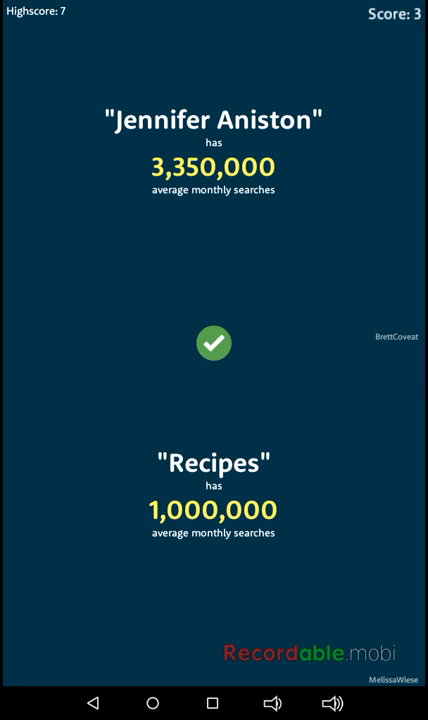
# Step: Guess Amsterdam higher, Homophobia lower, then John McEnroe and Lockerbie Bombing, ending at score 6
pyautogui.click(213, 342)
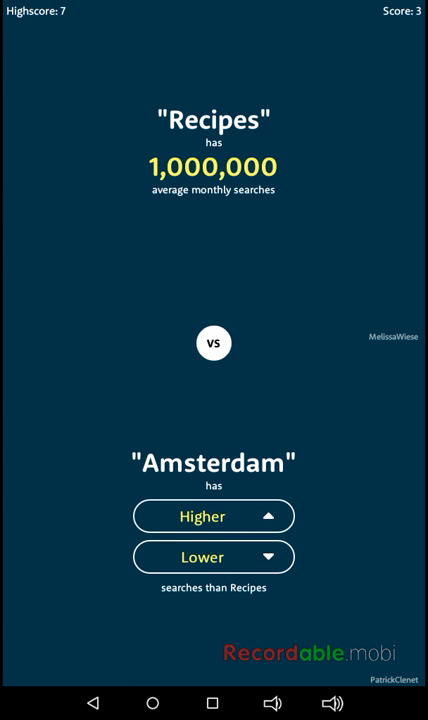
pyautogui.click(213, 516)
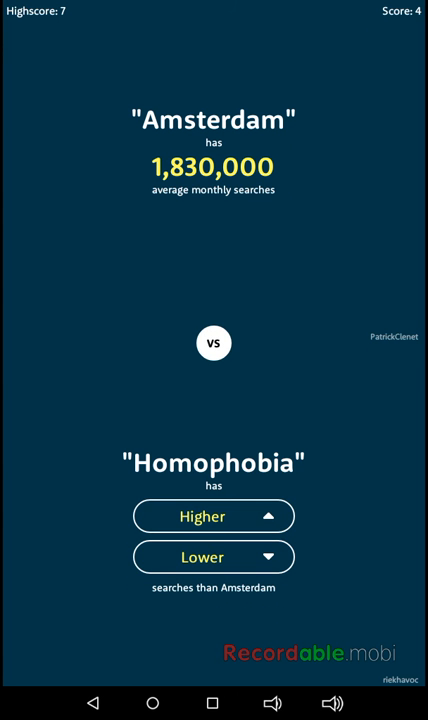
pyautogui.click(213, 557)
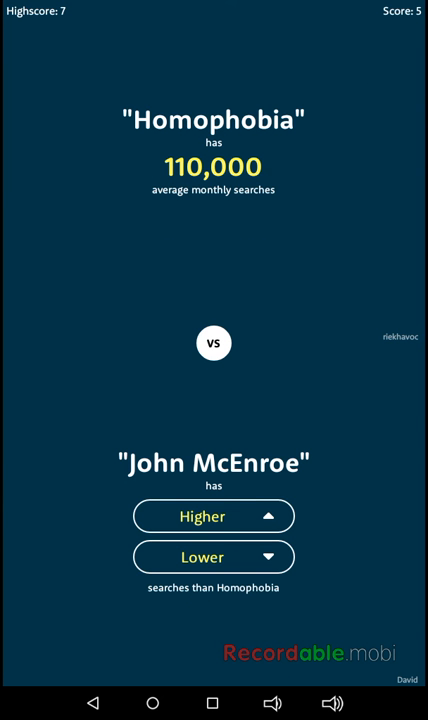
pyautogui.click(213, 516)
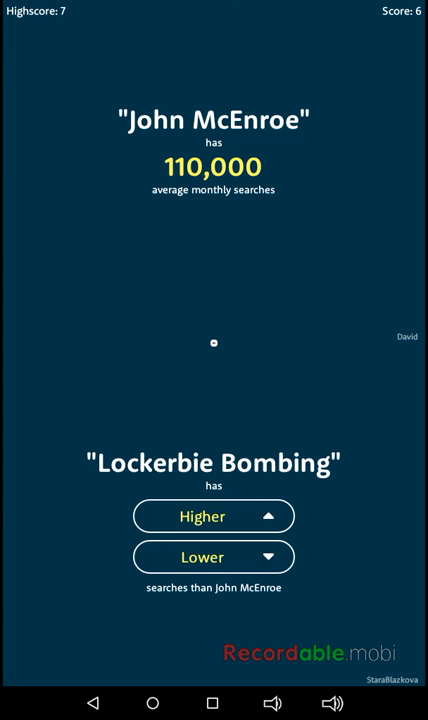
pyautogui.click(213, 516)
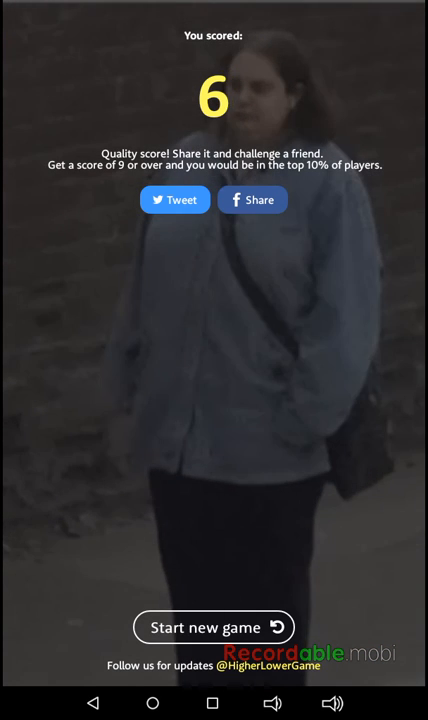
# Step: Start a new game, guess The Dress and Schweppes higher, lose at 2, and restart
pyautogui.click(214, 627)
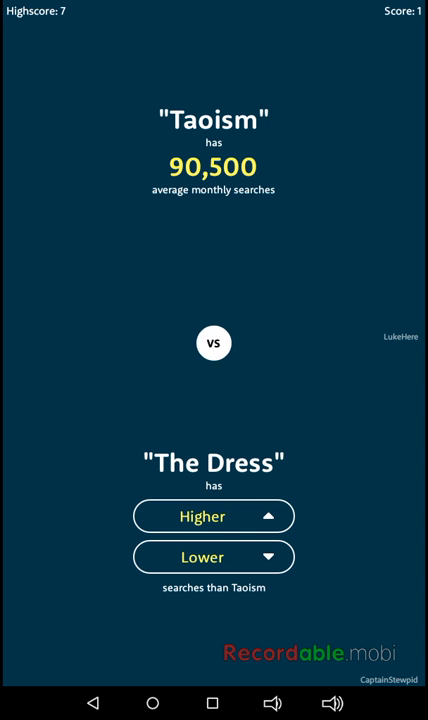
pyautogui.click(213, 516)
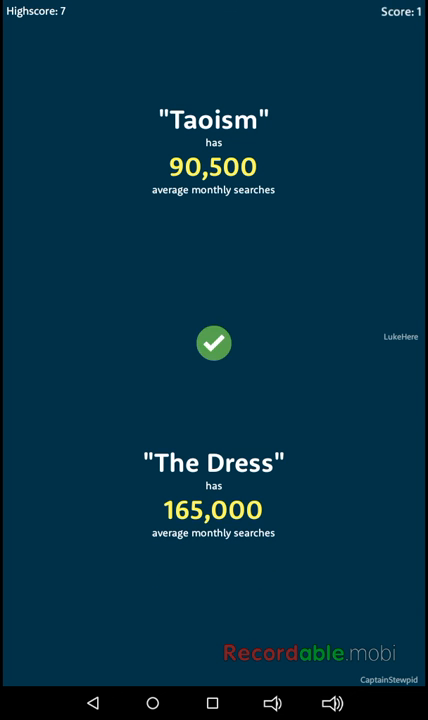
pyautogui.click(213, 517)
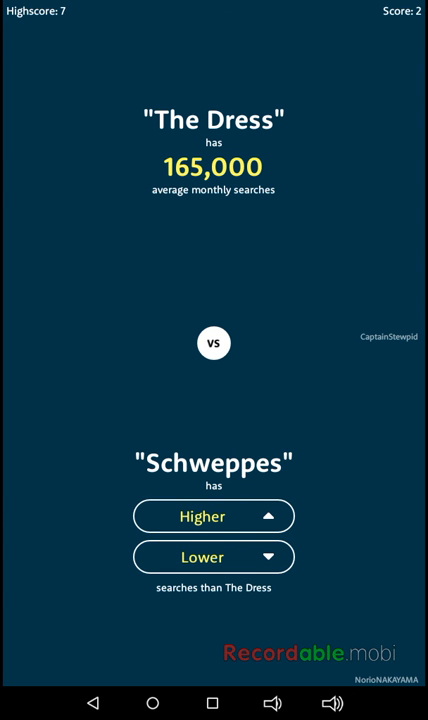
pyautogui.click(213, 515)
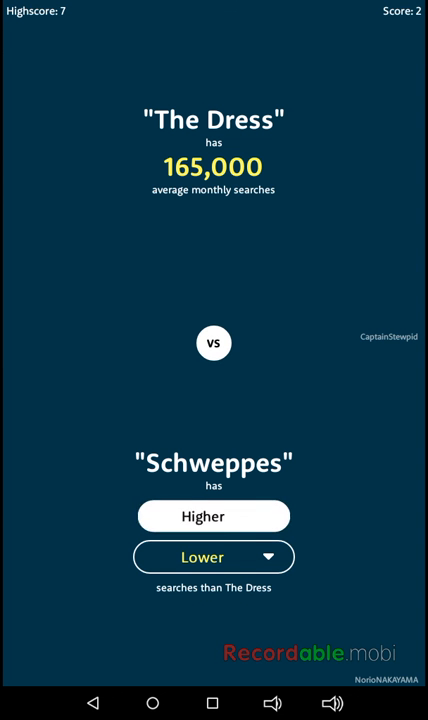
pyautogui.click(213, 557)
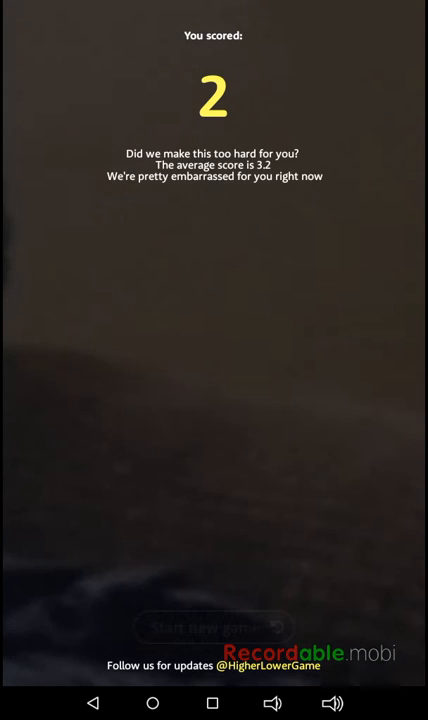
pyautogui.click(210, 625)
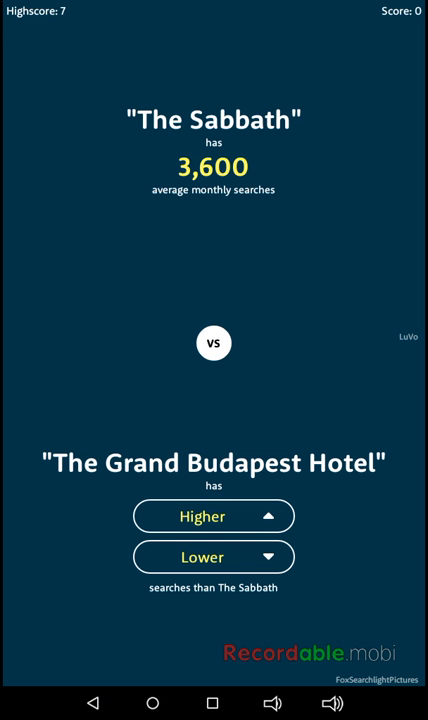